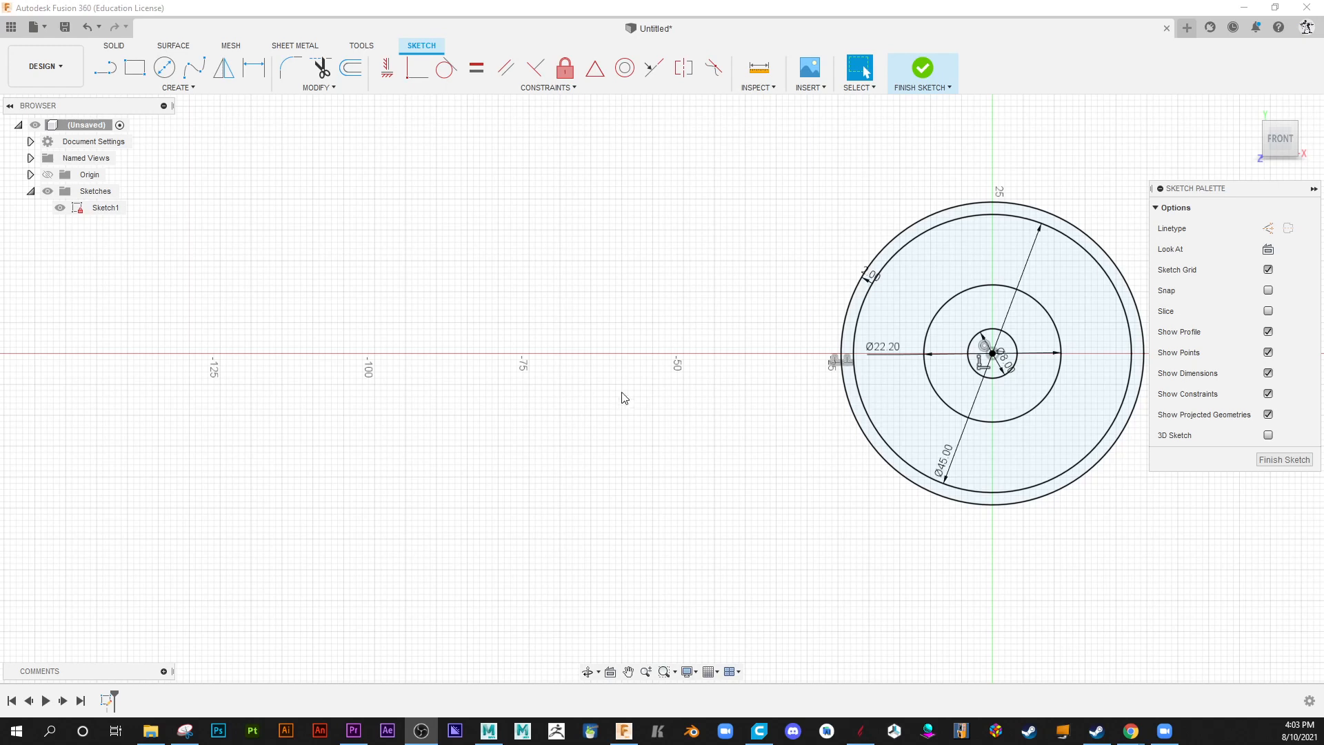
{"action": "mouse_move", "coordinate": [494, 294]}
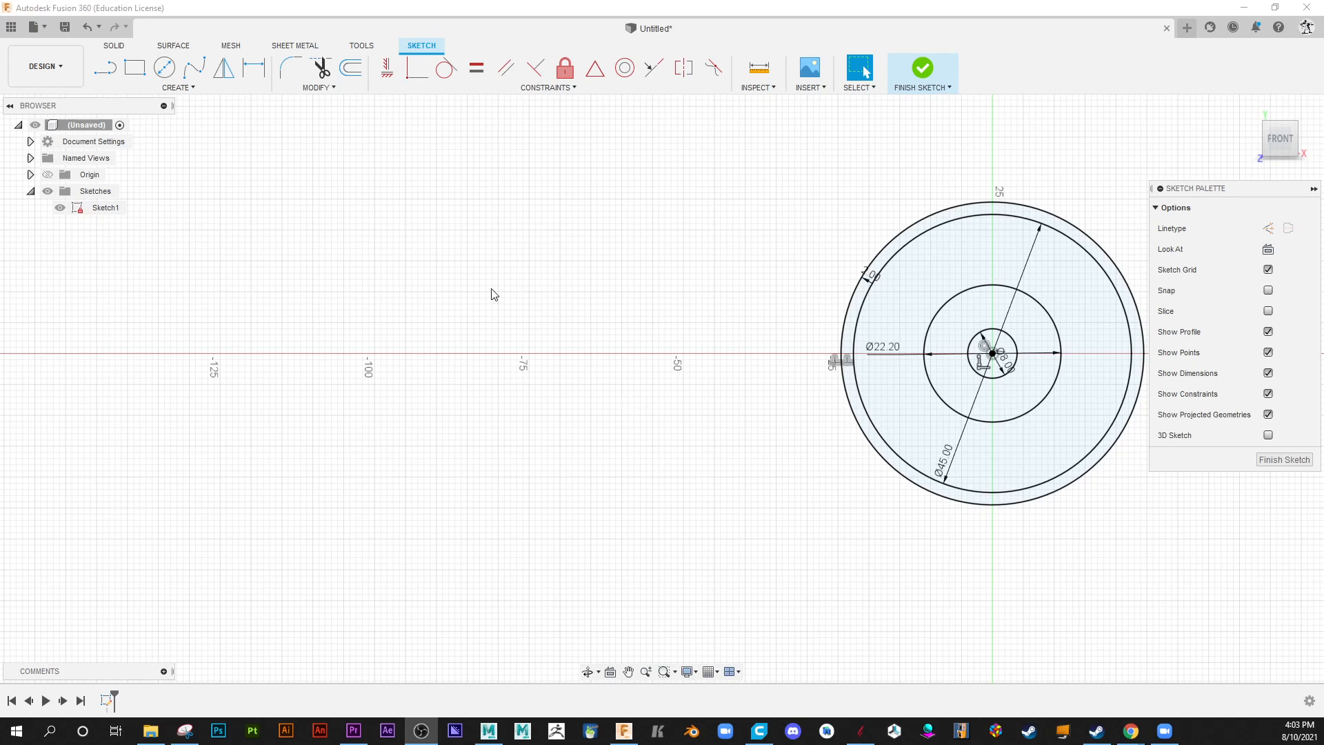
Draw a Center Diameter Circle left of the concentric set with a typed 25 mm diameter.
{"action": "left_click", "coordinate": [164, 68]}
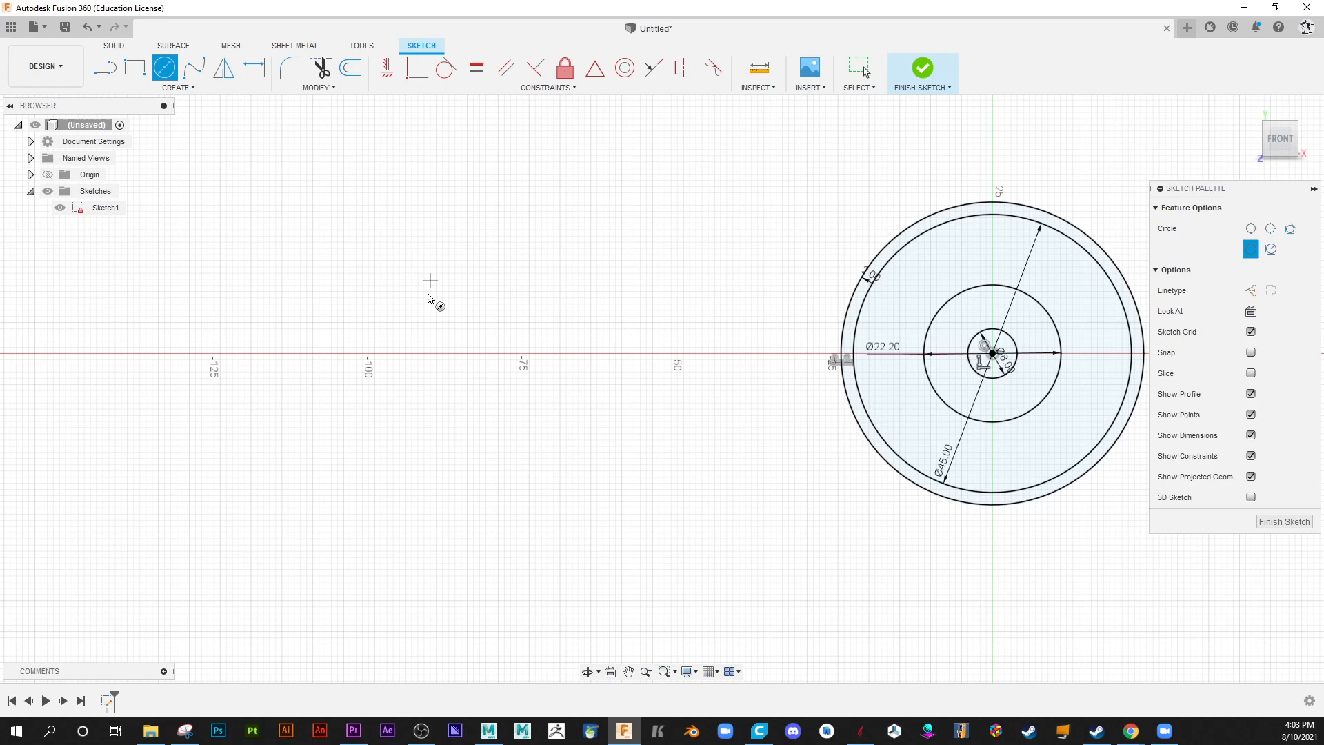
{"action": "mouse_move", "coordinate": [434, 292]}
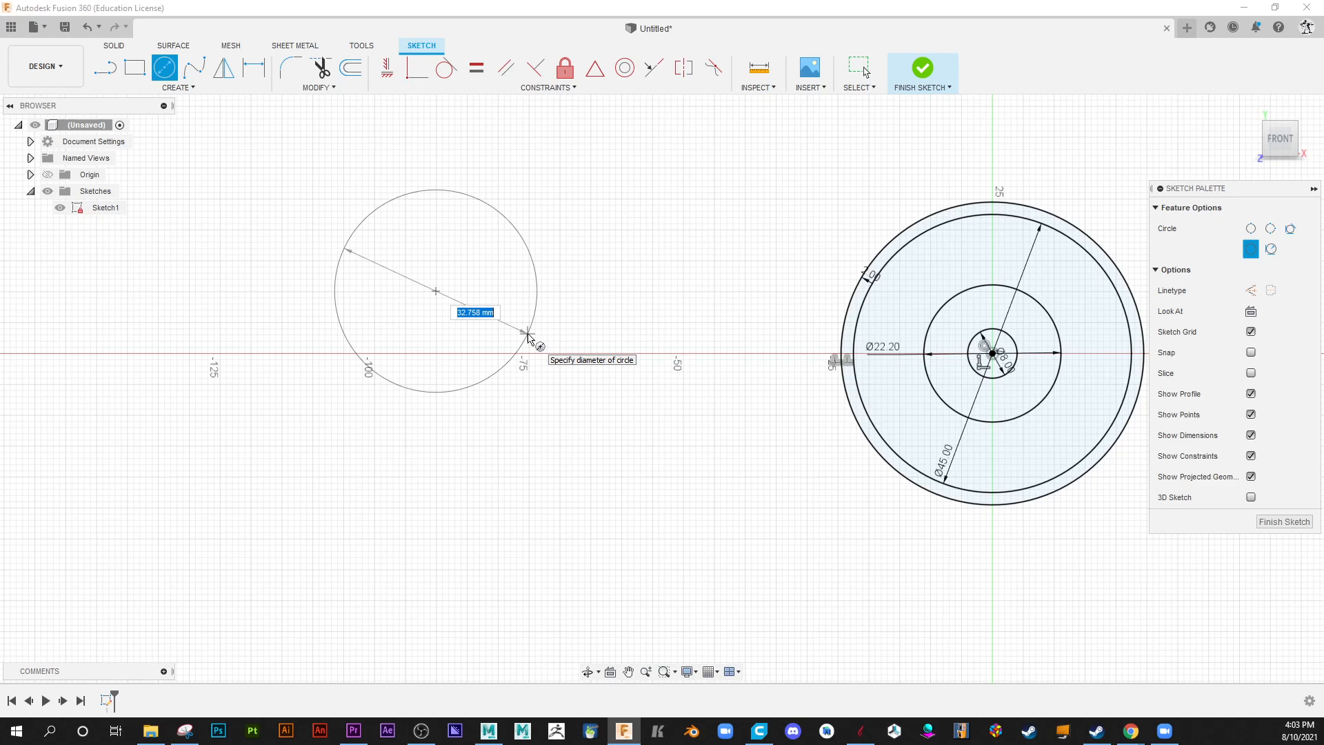
{"action": "type", "text": "25"}
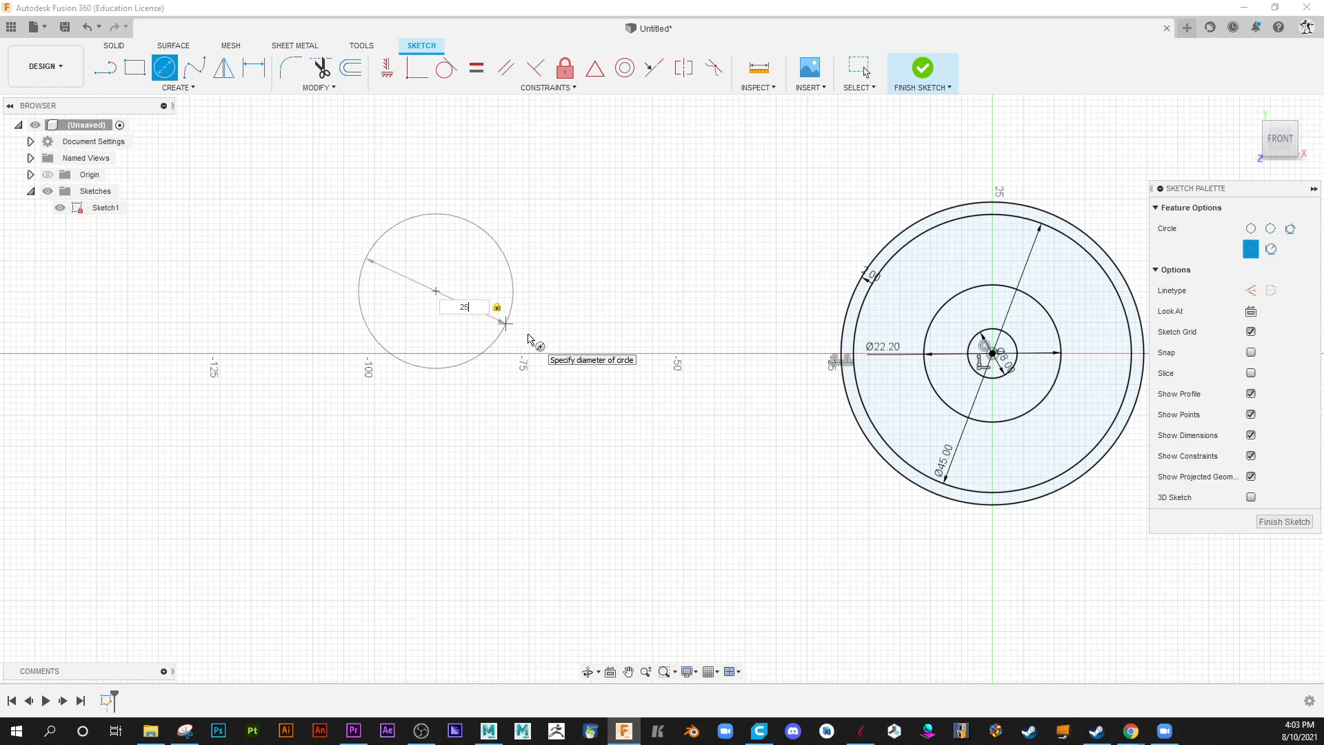
{"action": "key", "text": "Return"}
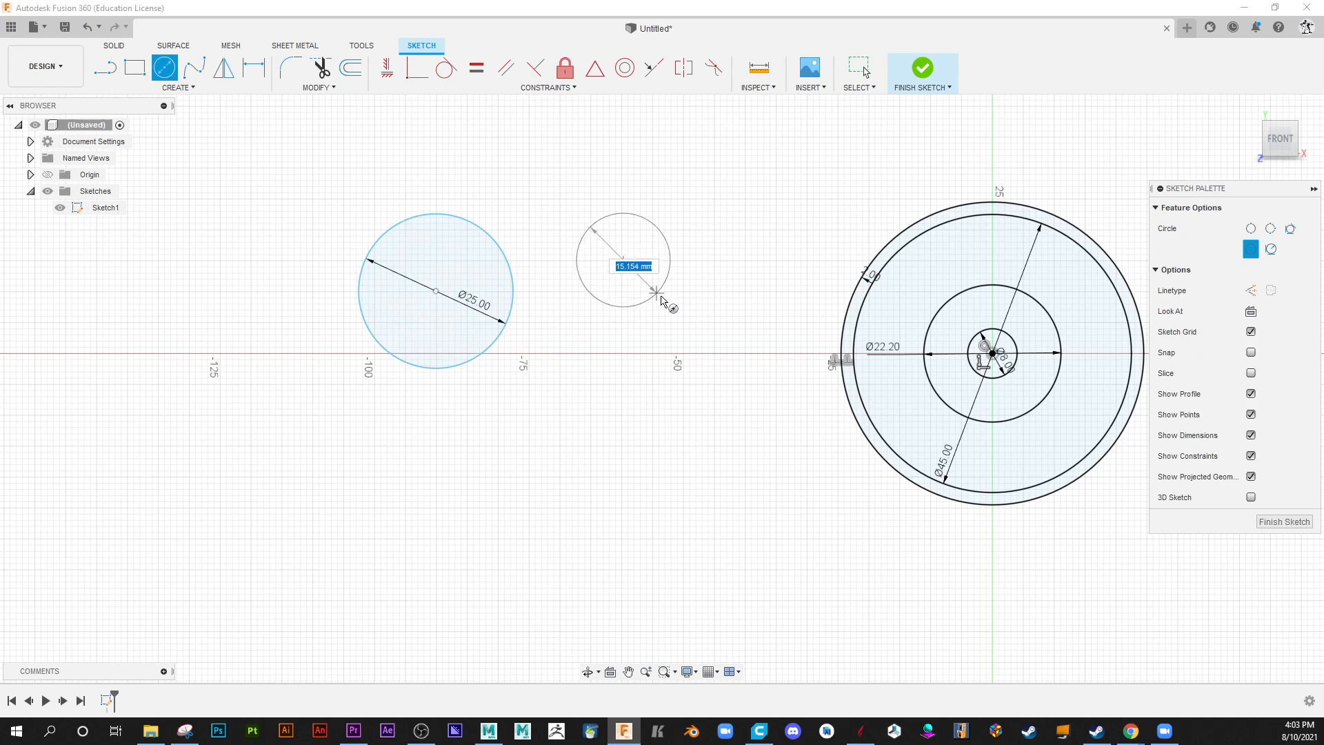
{"action": "mouse_move", "coordinate": [690, 310]}
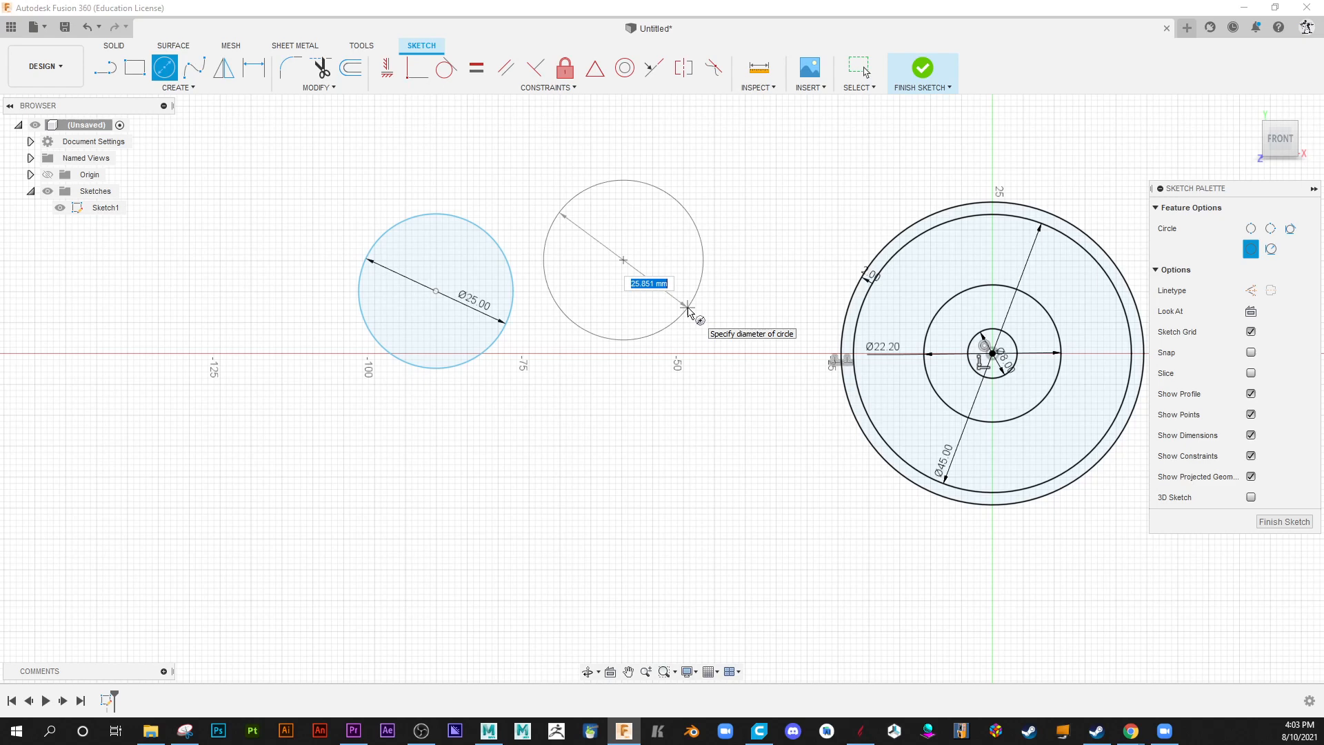
Size a second circle beside the Ø25 one by clicking, leaving it undimensioned.
{"action": "left_click", "coordinate": [690, 308]}
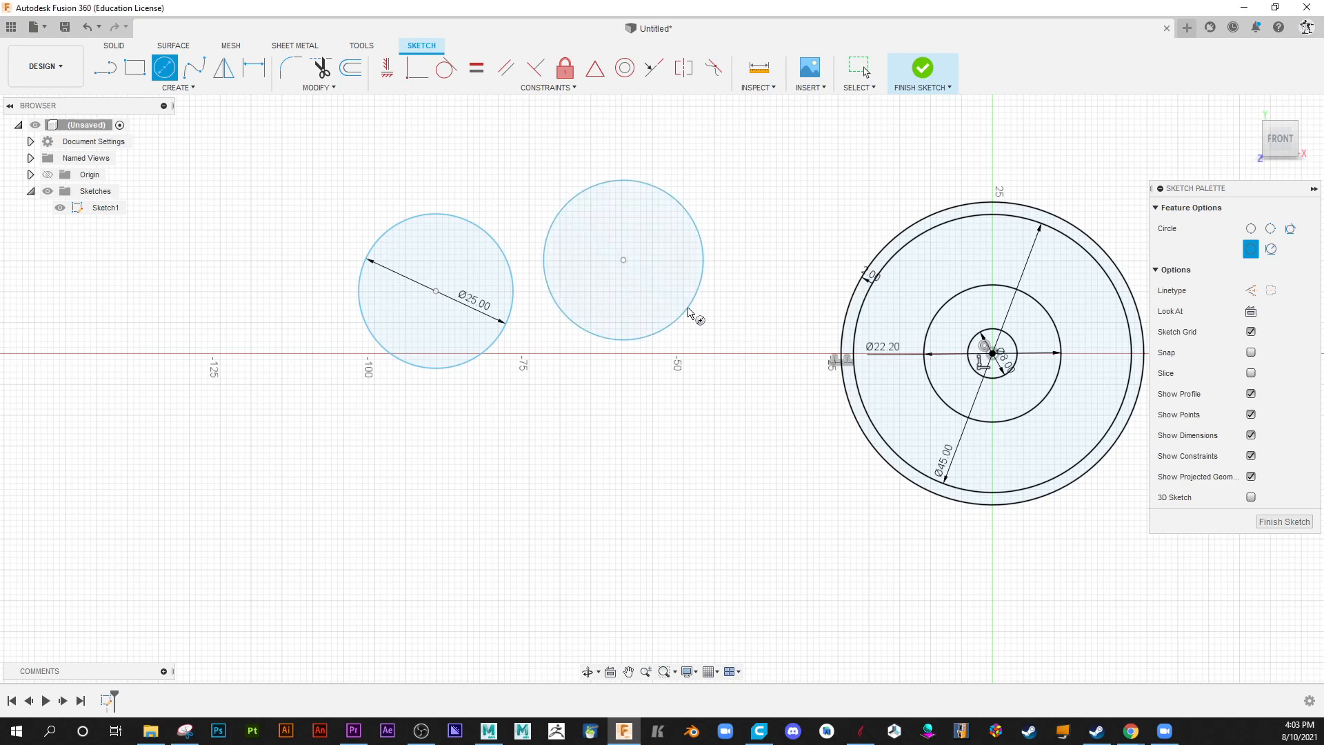
{"action": "mouse_move", "coordinate": [556, 457]}
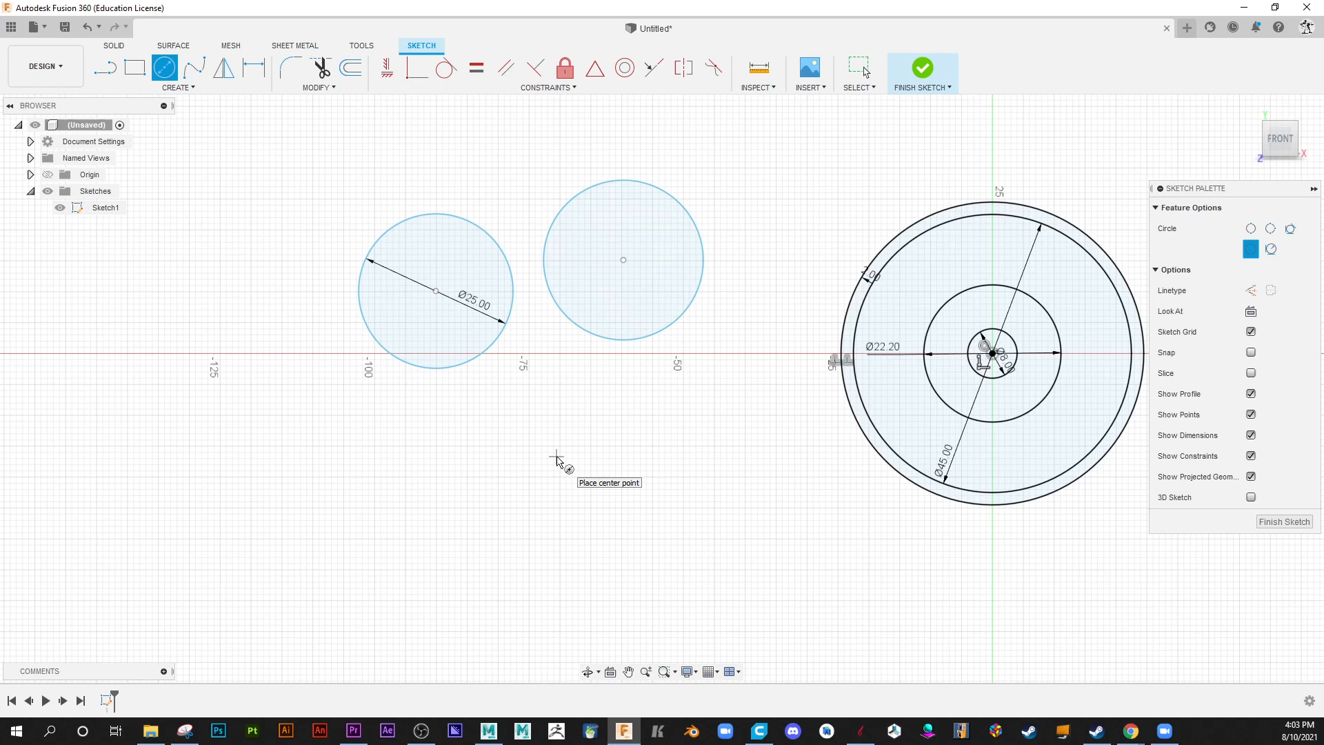
{"action": "mouse_move", "coordinate": [586, 516]}
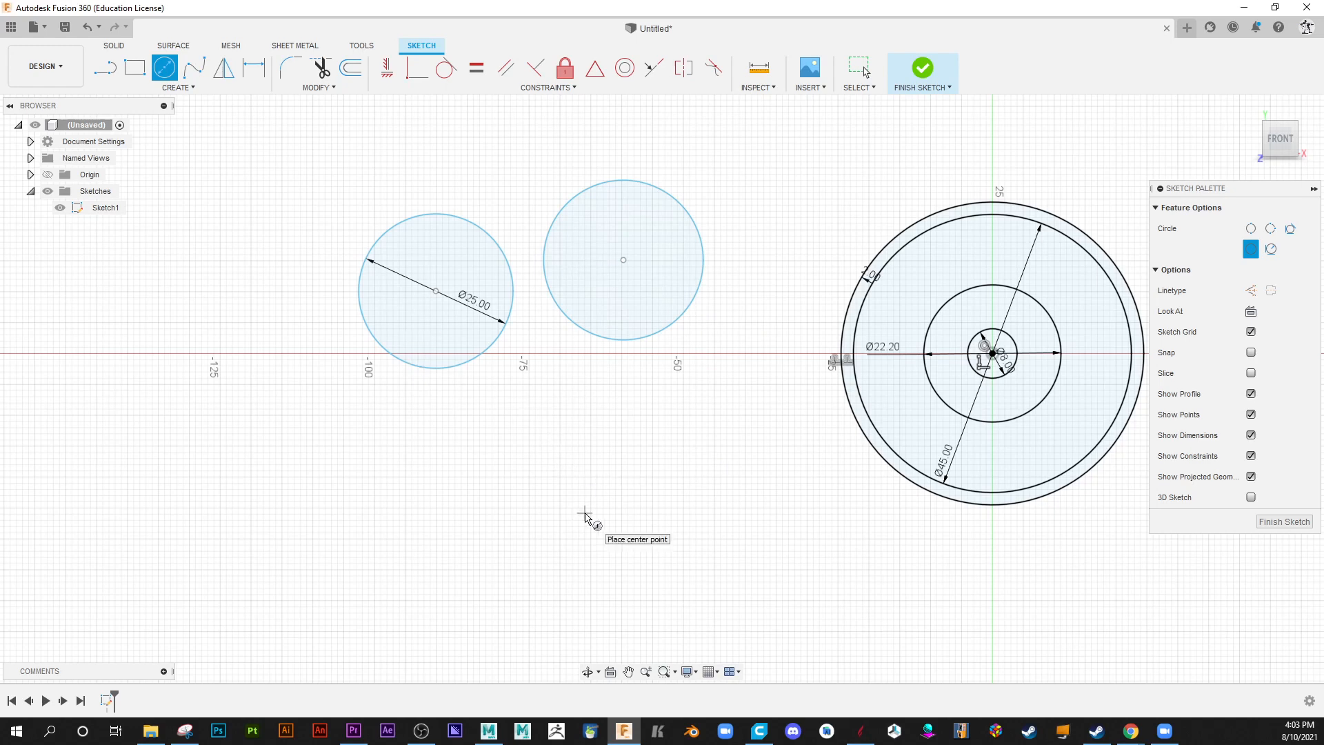
{"action": "mouse_move", "coordinate": [676, 283]}
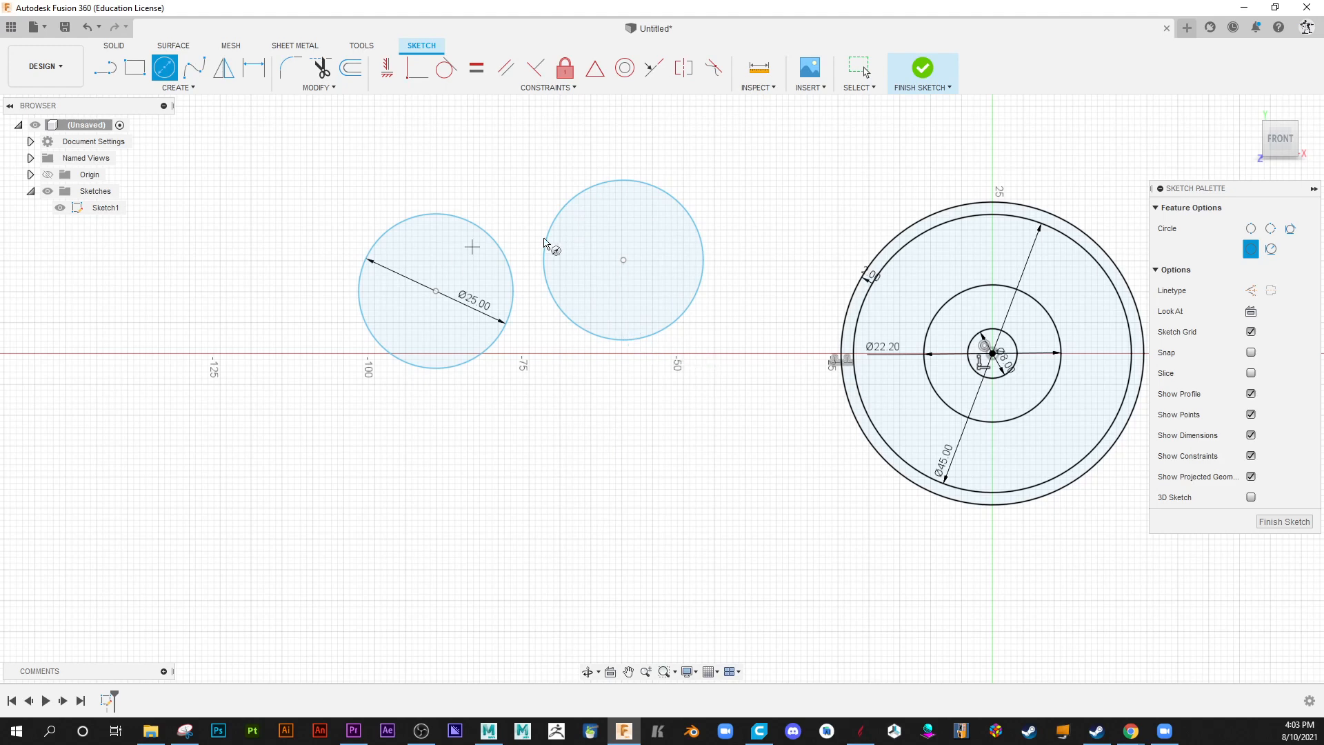
{"action": "mouse_move", "coordinate": [582, 207]}
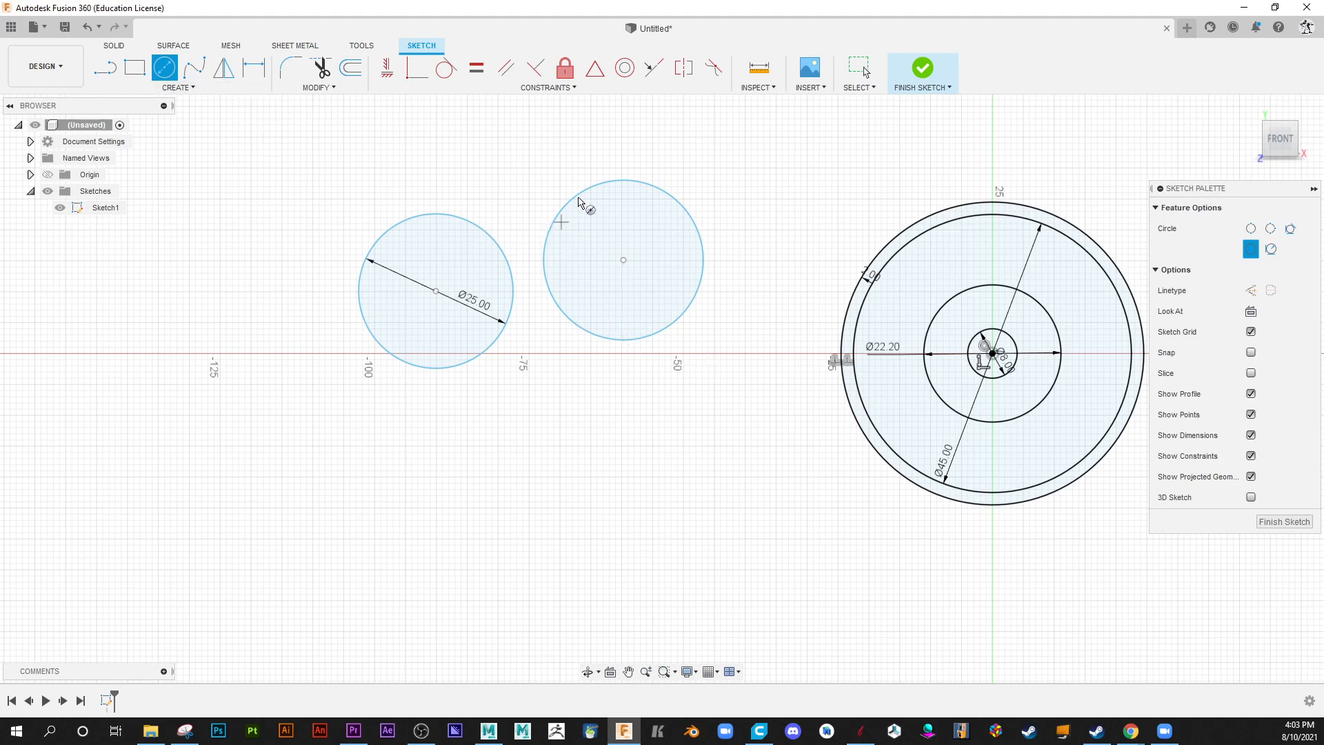
{"action": "mouse_move", "coordinate": [467, 307]}
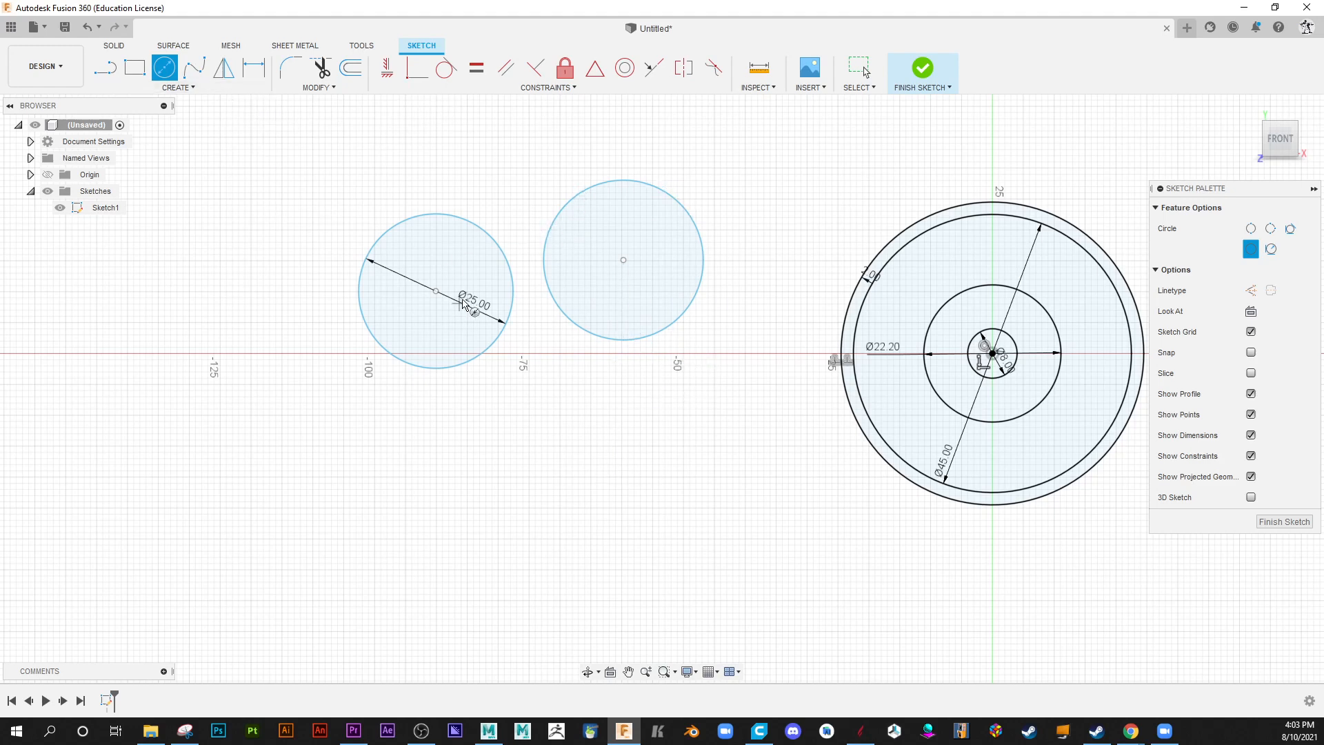
{"action": "mouse_move", "coordinate": [633, 430]}
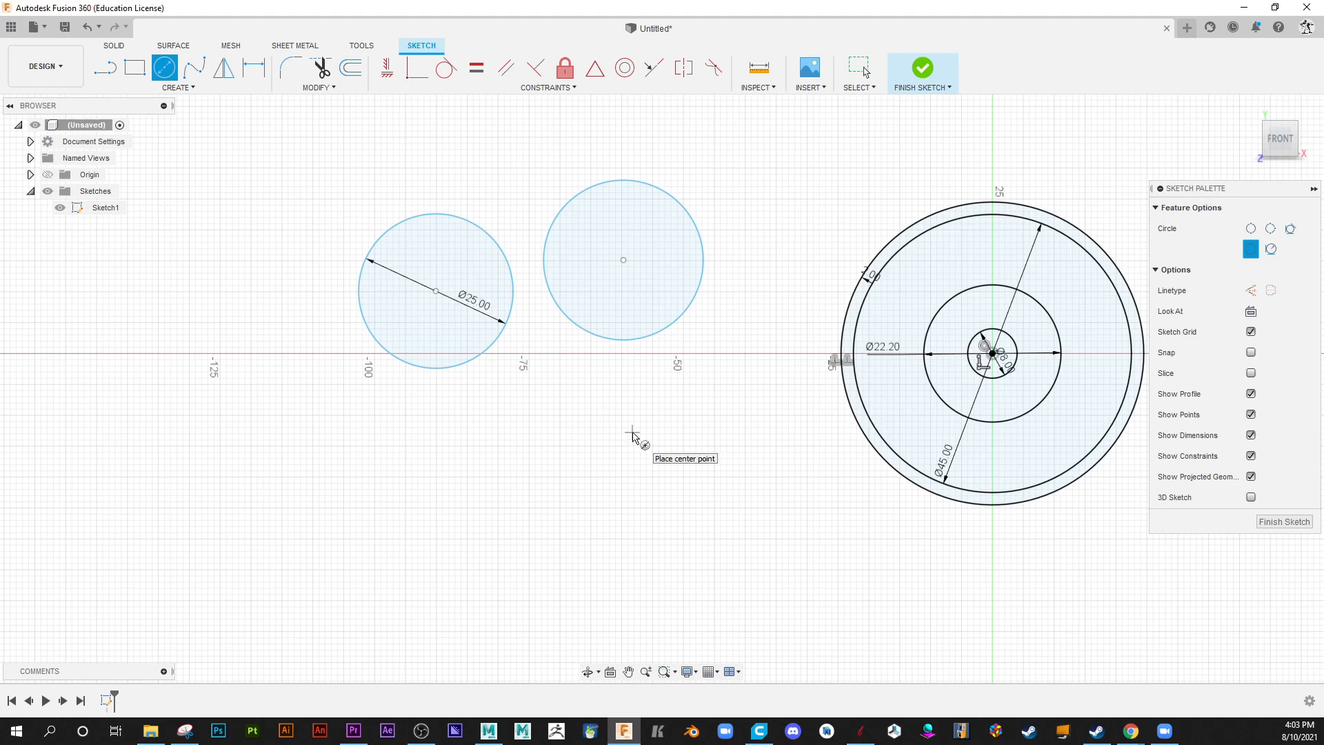
{"action": "mouse_move", "coordinate": [625, 446]}
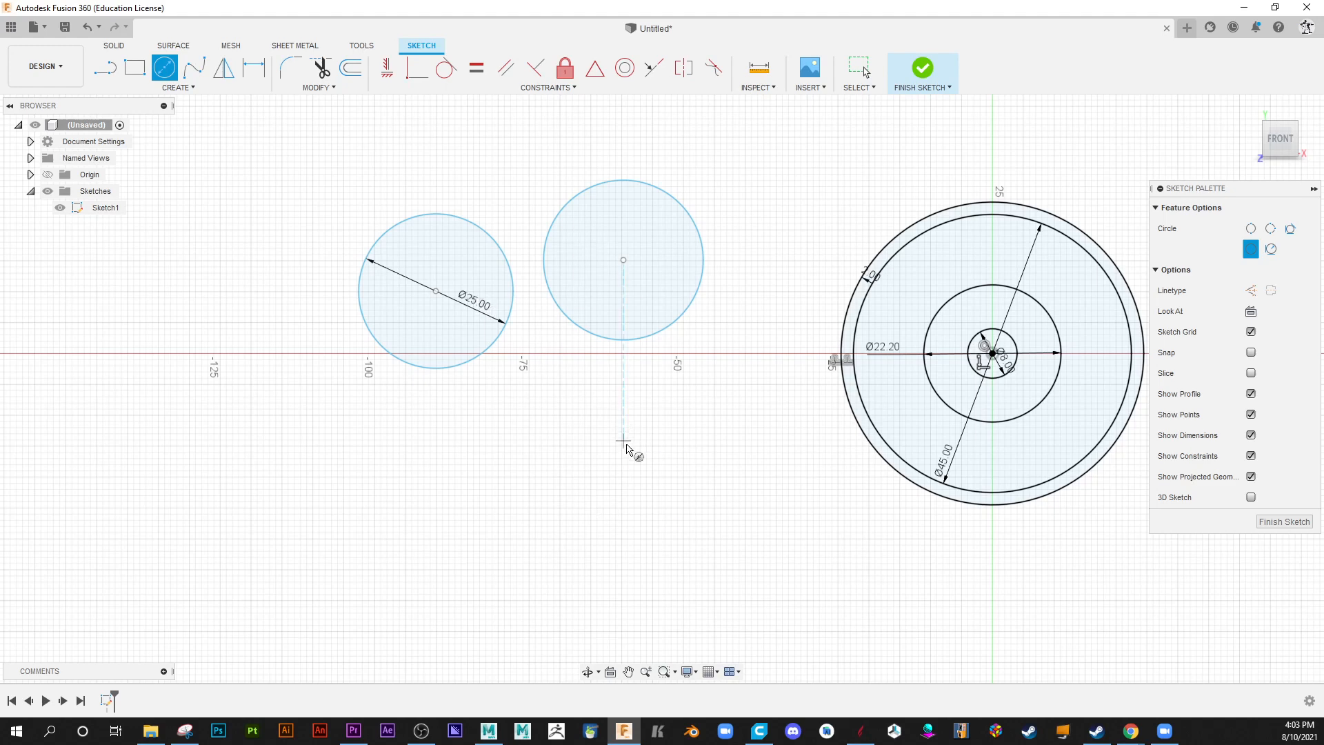
{"action": "mouse_move", "coordinate": [465, 498]}
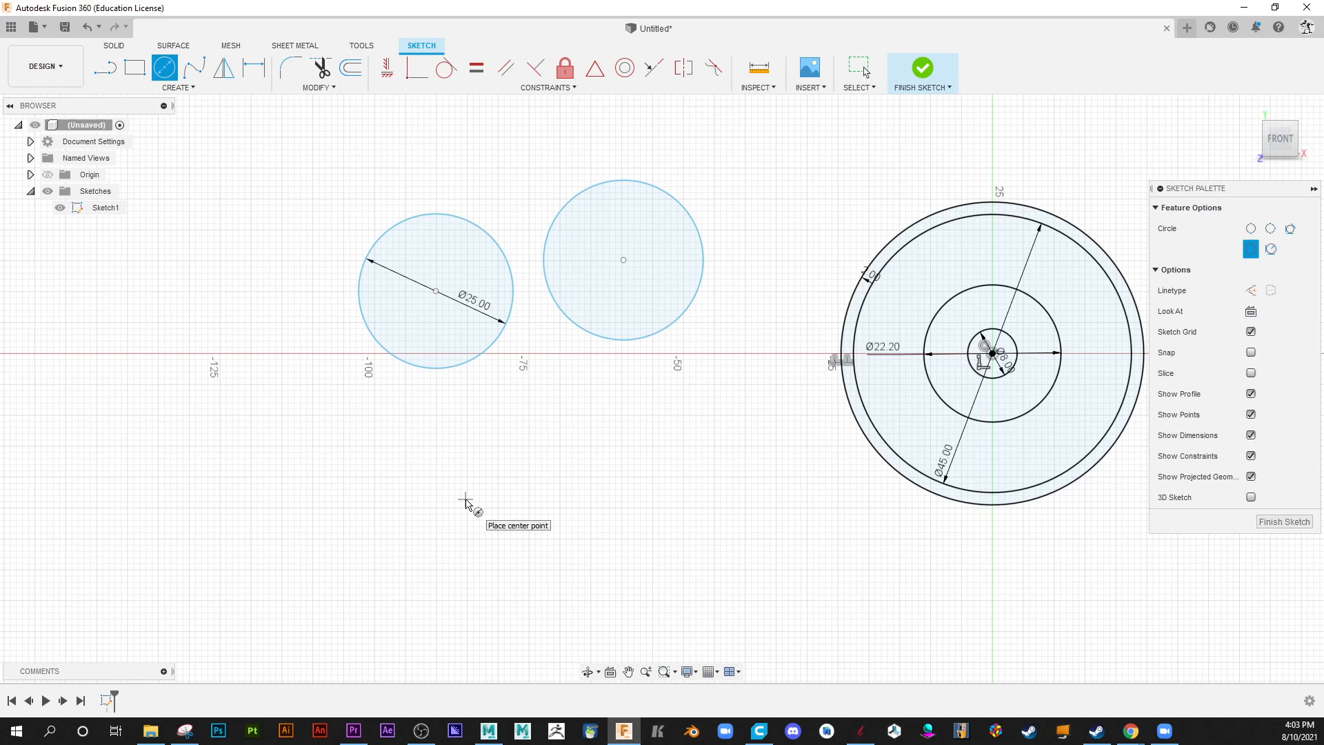
{"action": "mouse_move", "coordinate": [254, 131]}
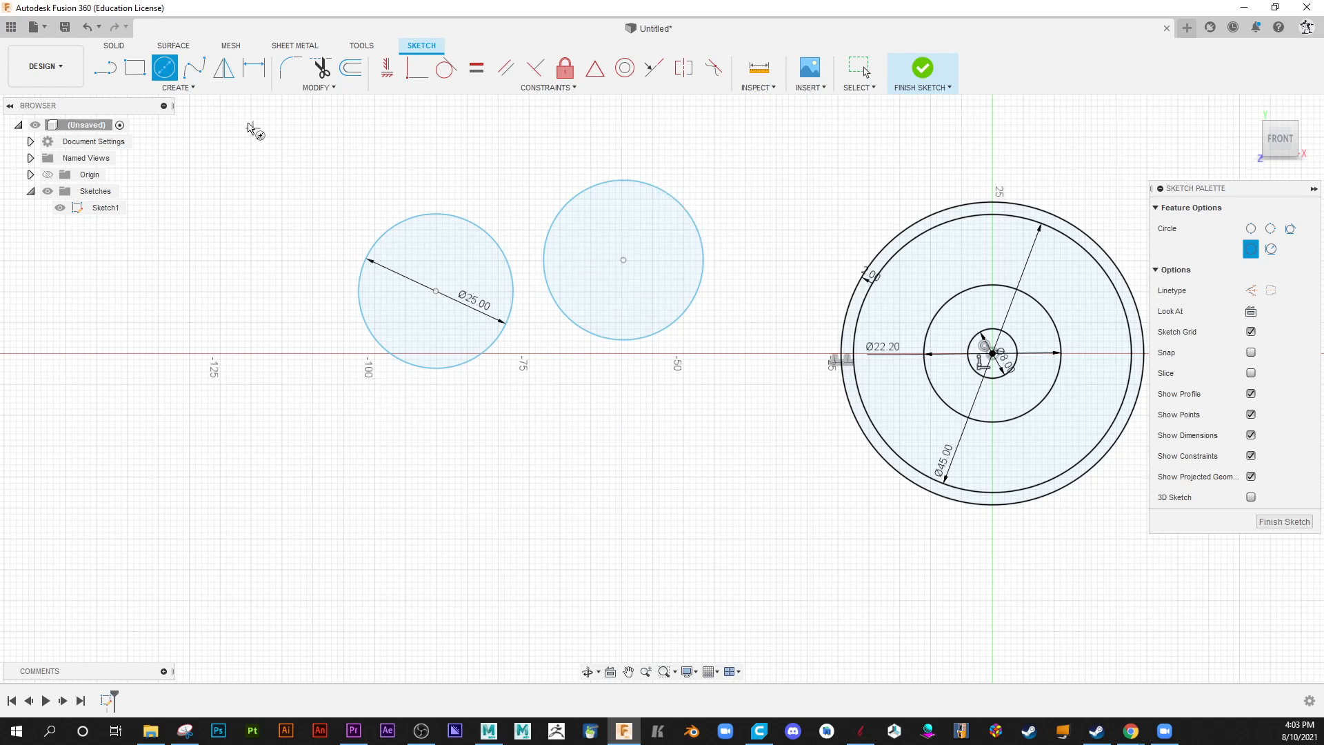
{"action": "left_click", "coordinate": [622, 194]}
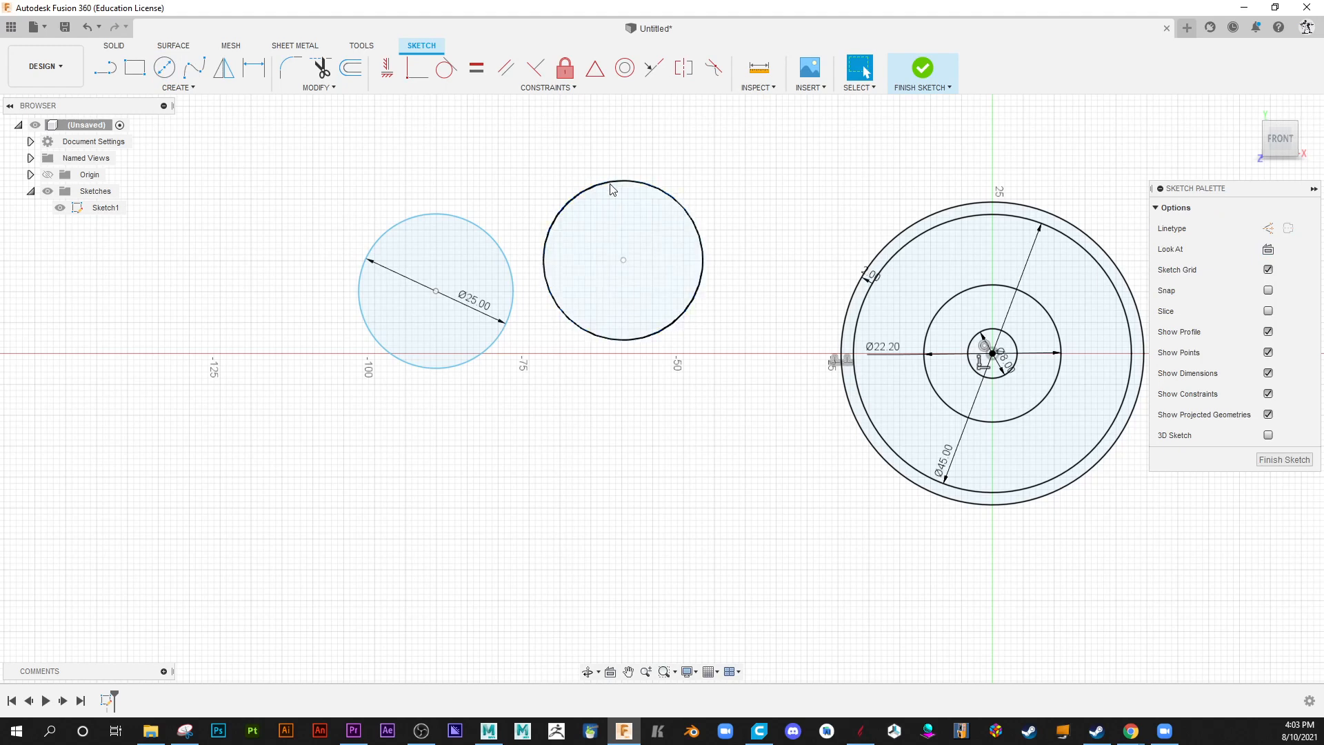
Add a Ø27 sketch dimension to the undimensioned middle circle.
{"action": "right_click", "coordinate": [622, 260]}
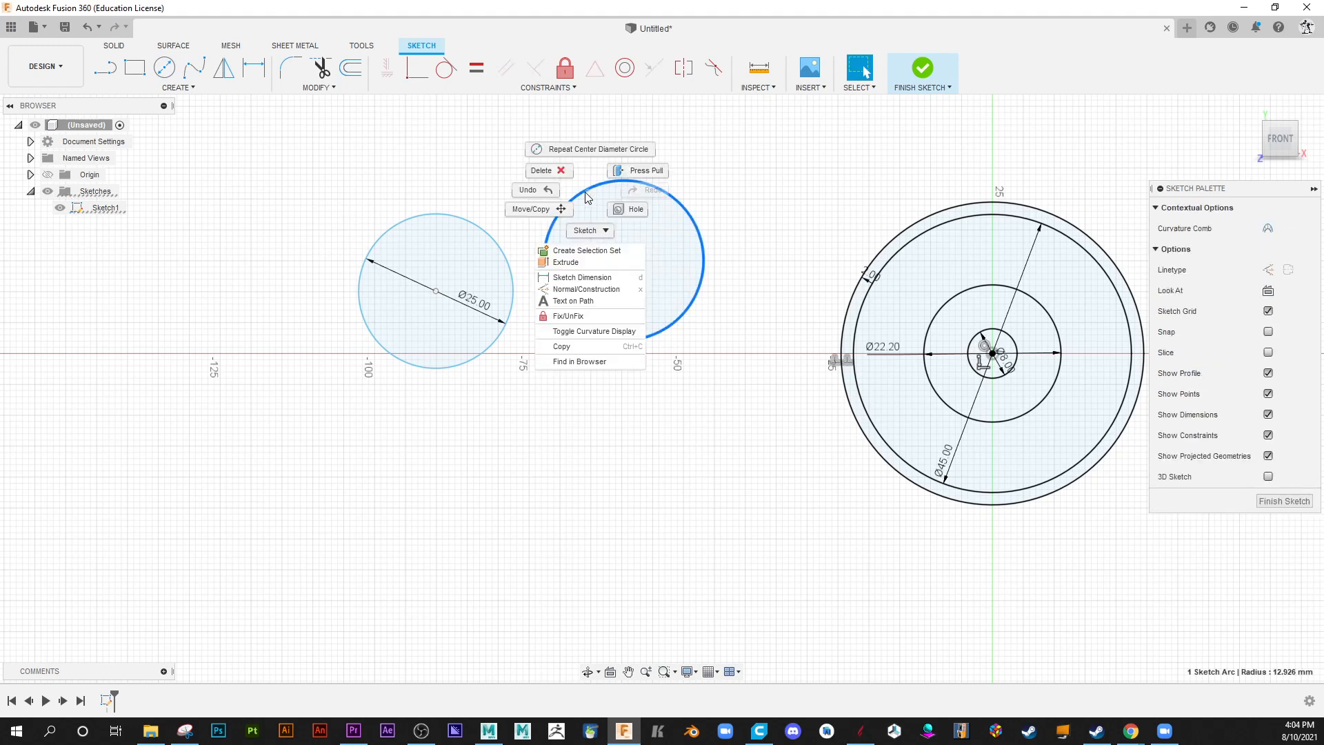
{"action": "mouse_move", "coordinate": [592, 277]}
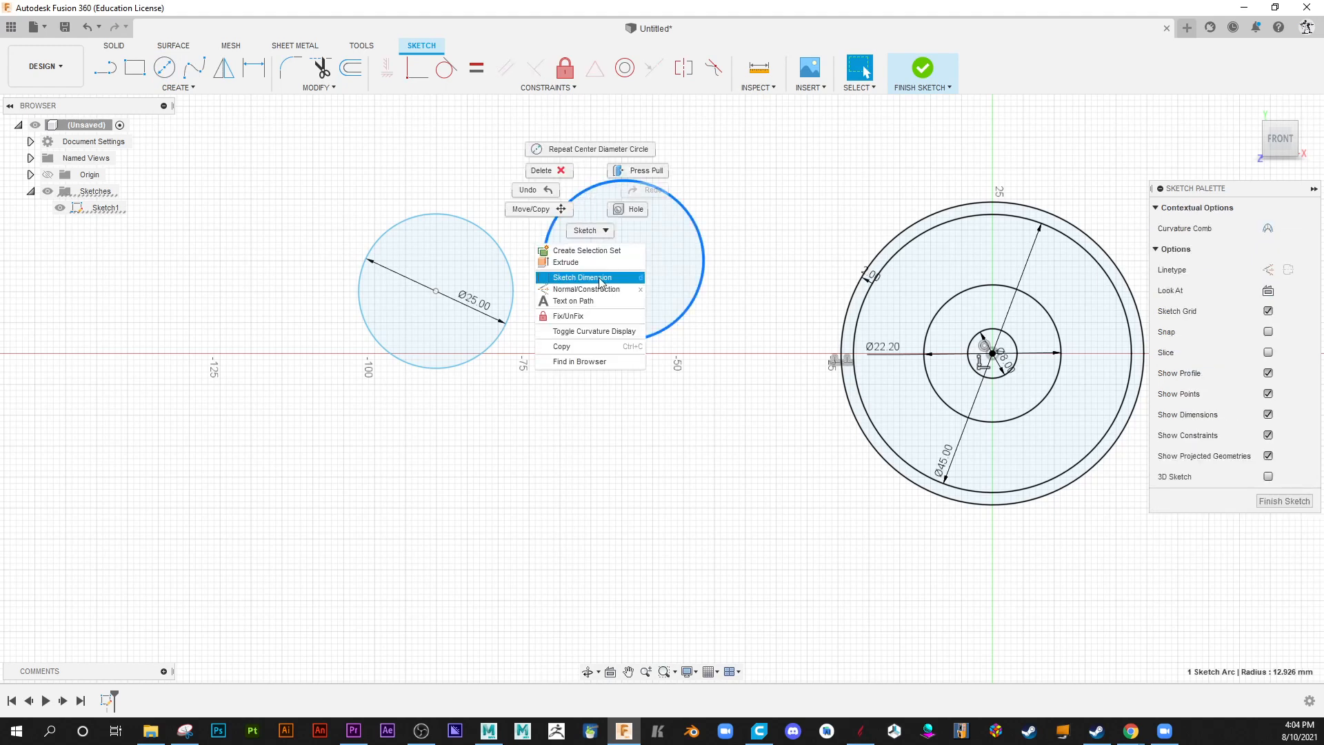
{"action": "left_click", "coordinate": [580, 277]}
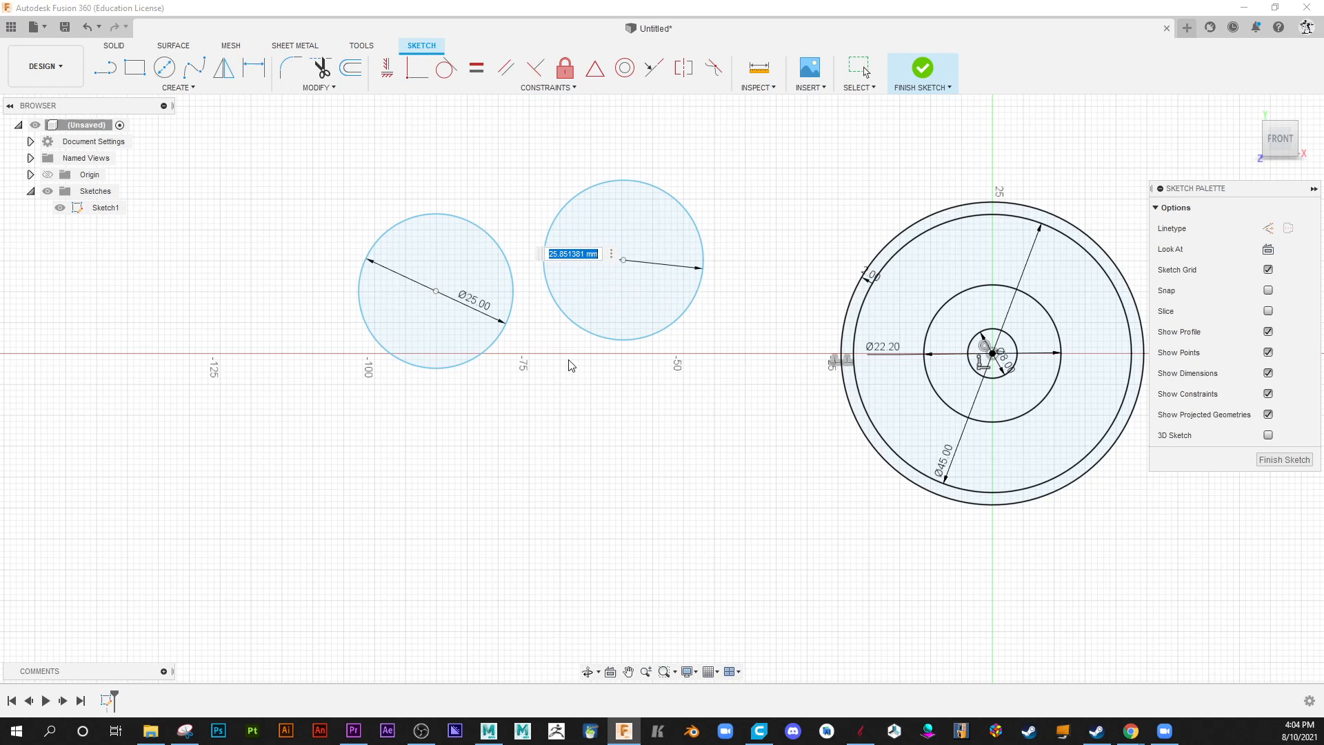
{"action": "type", "text": "27.00"}
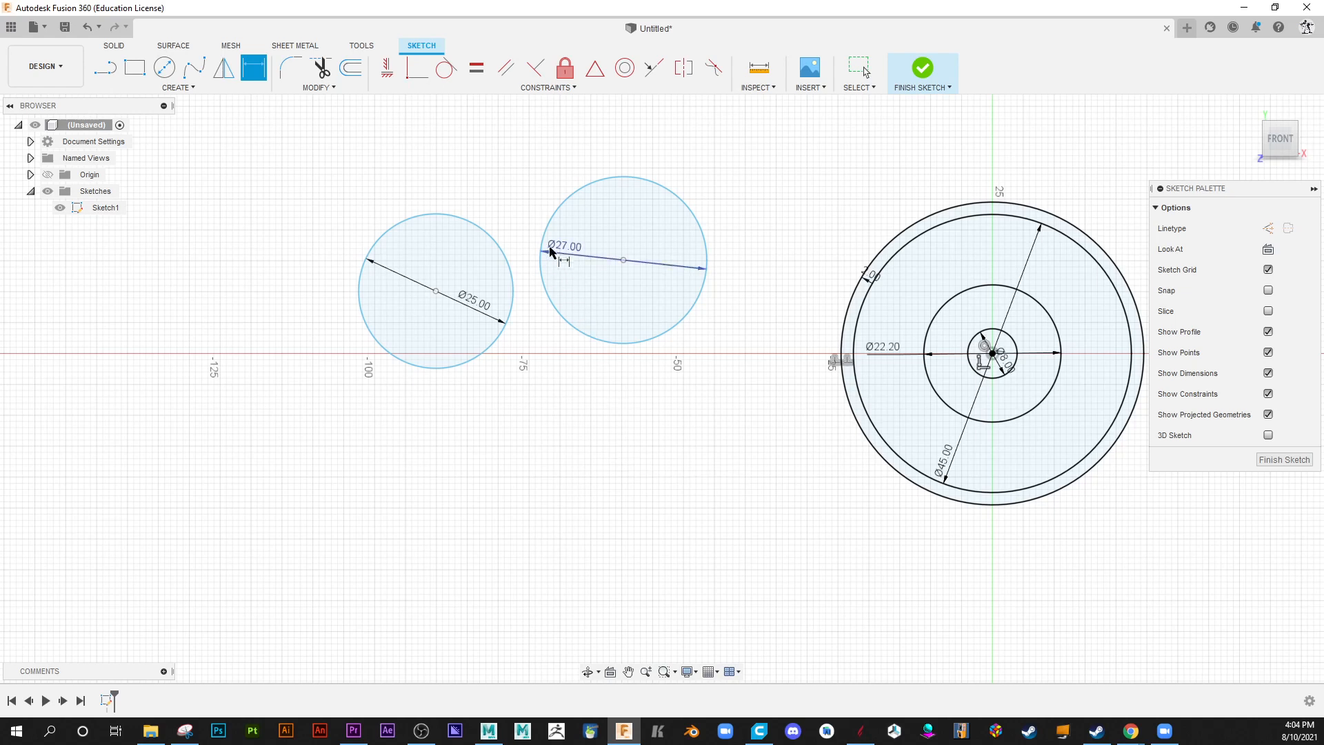
Change the middle circle to Ø40 and cancel the over-constraining duplicate dimension on the Ø25 circle.
{"action": "double_click", "coordinate": [564, 246]}
{"action": "type", "text": "40"}
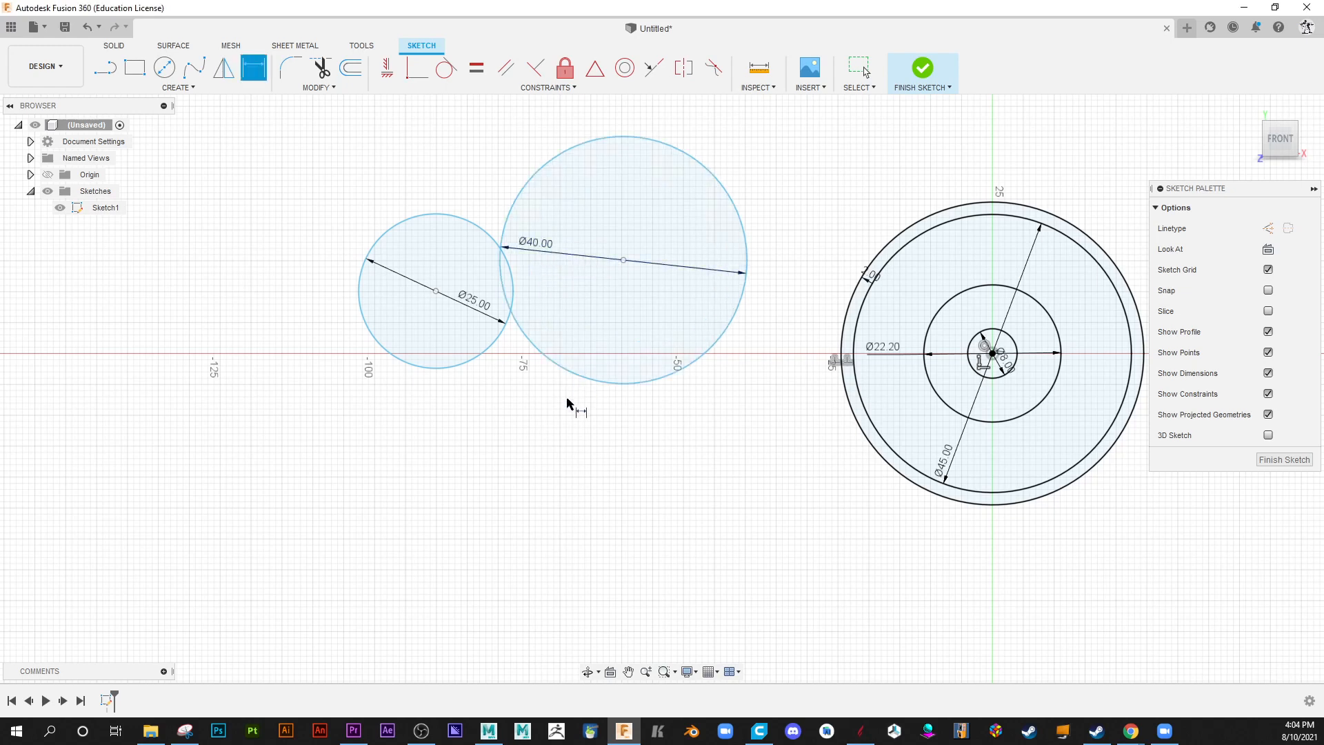
{"action": "mouse_move", "coordinate": [374, 412]}
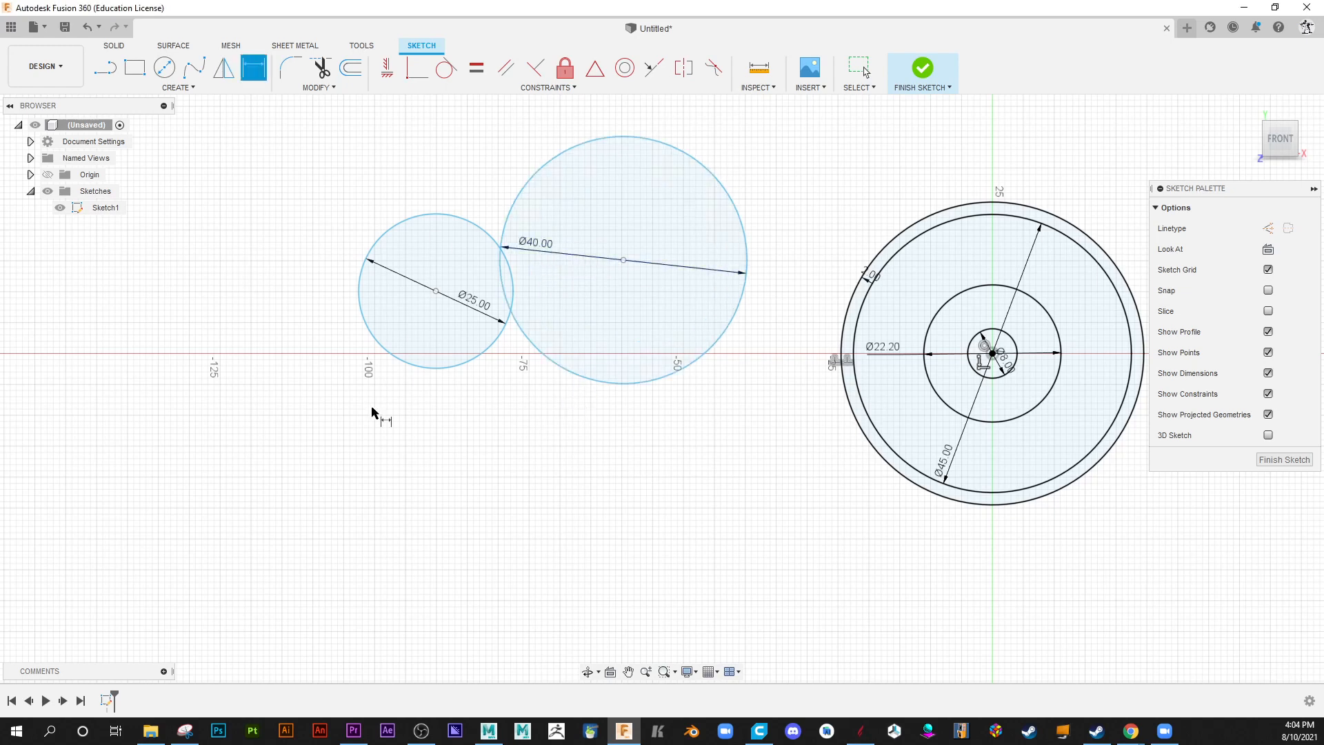
{"action": "mouse_move", "coordinate": [338, 123]}
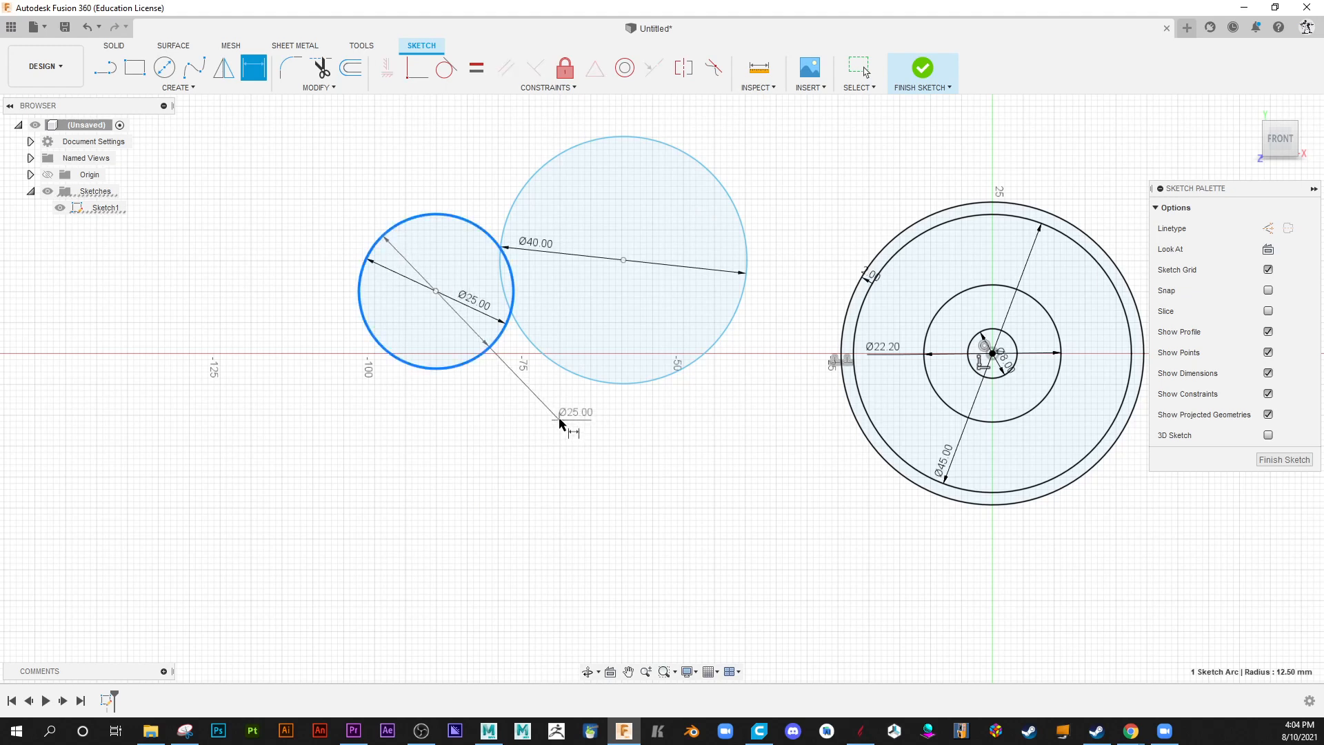
{"action": "left_click", "coordinate": [560, 422]}
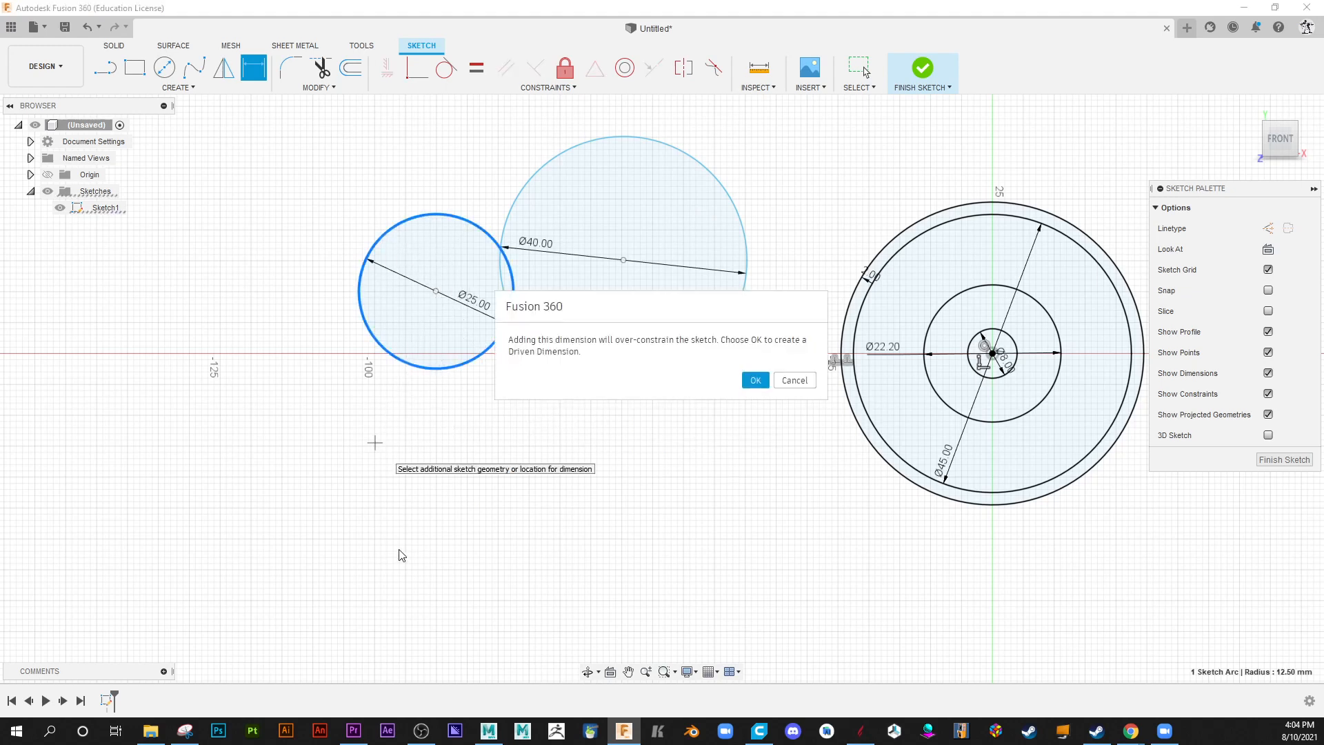
{"action": "left_click", "coordinate": [792, 381]}
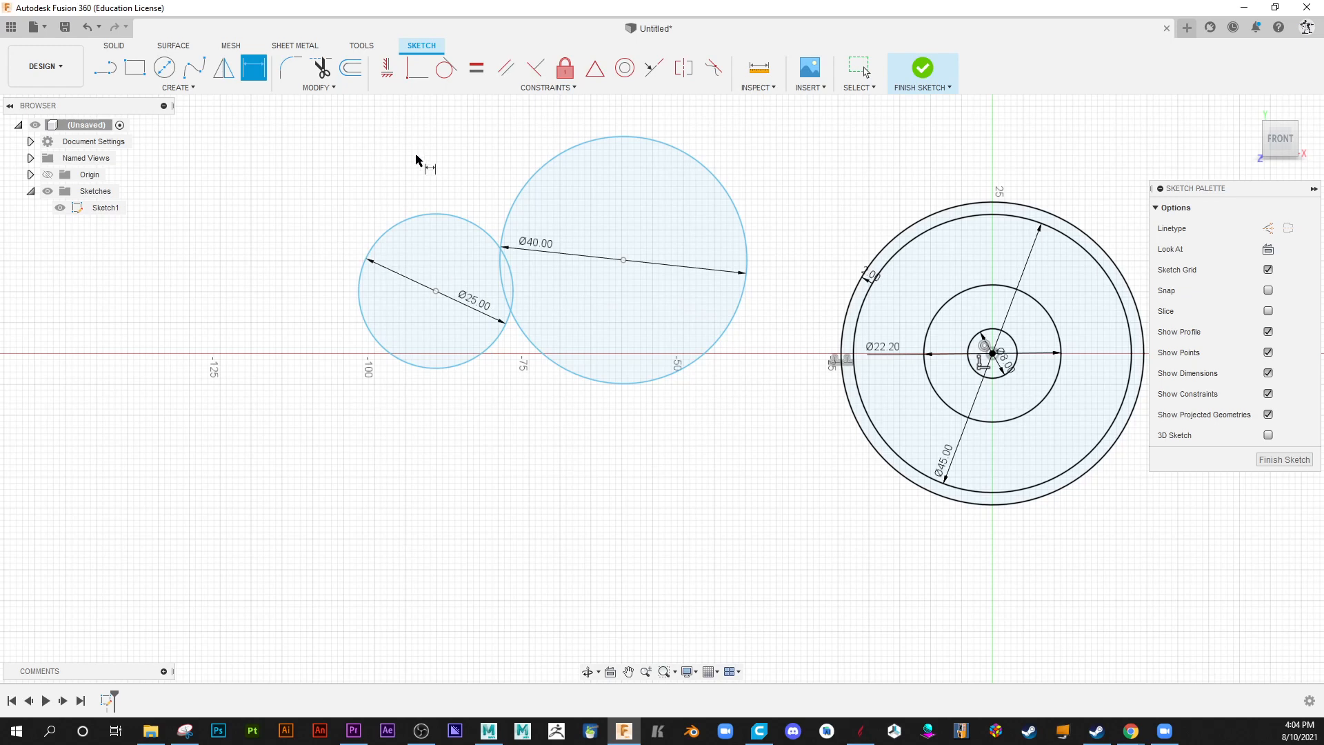
{"action": "mouse_move", "coordinate": [437, 359]}
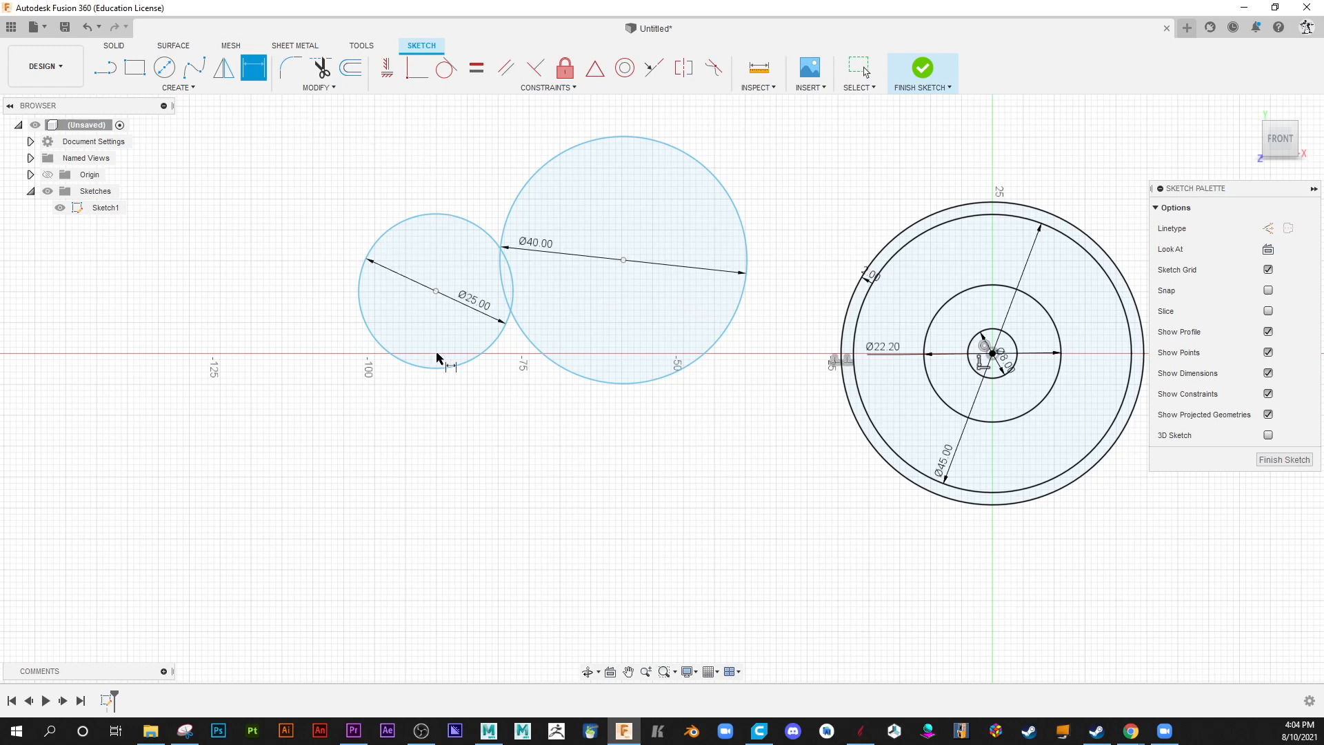
{"action": "left_click", "coordinate": [418, 367]}
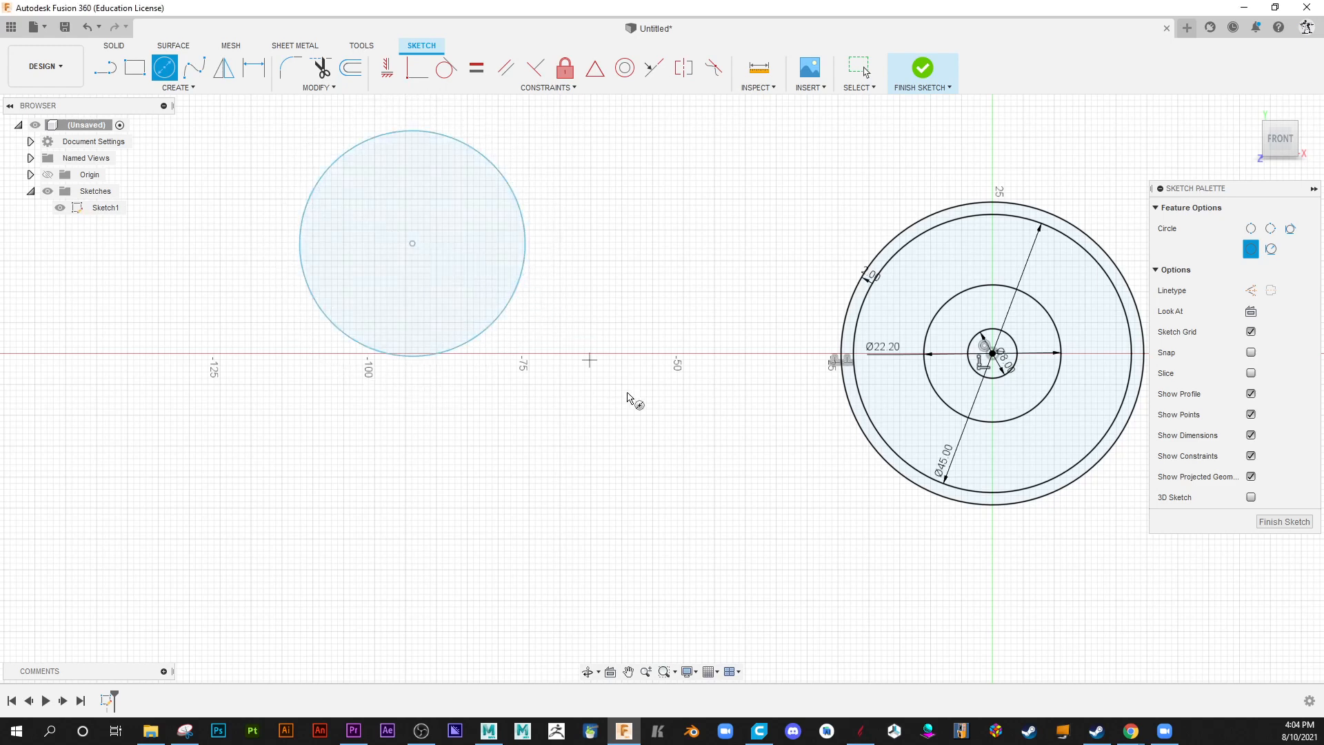
{"action": "mouse_move", "coordinate": [708, 390]}
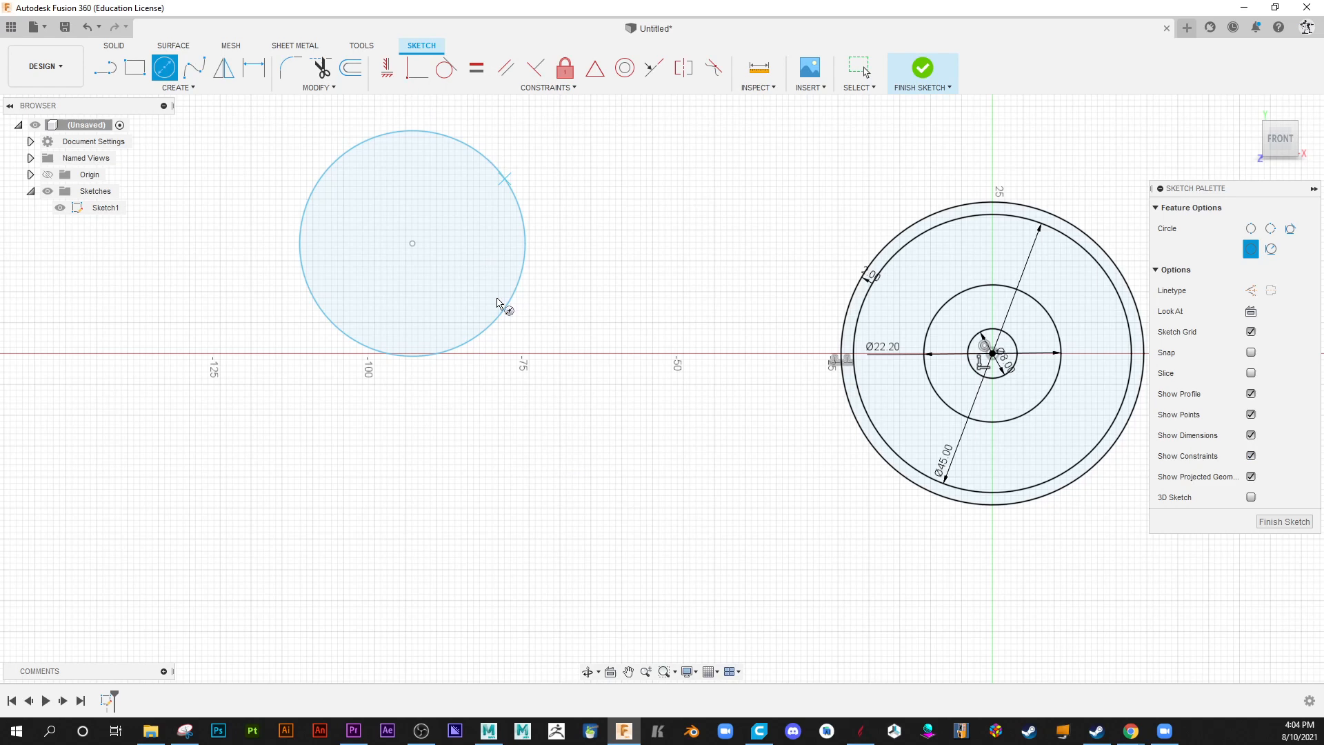
{"action": "mouse_move", "coordinate": [704, 490]}
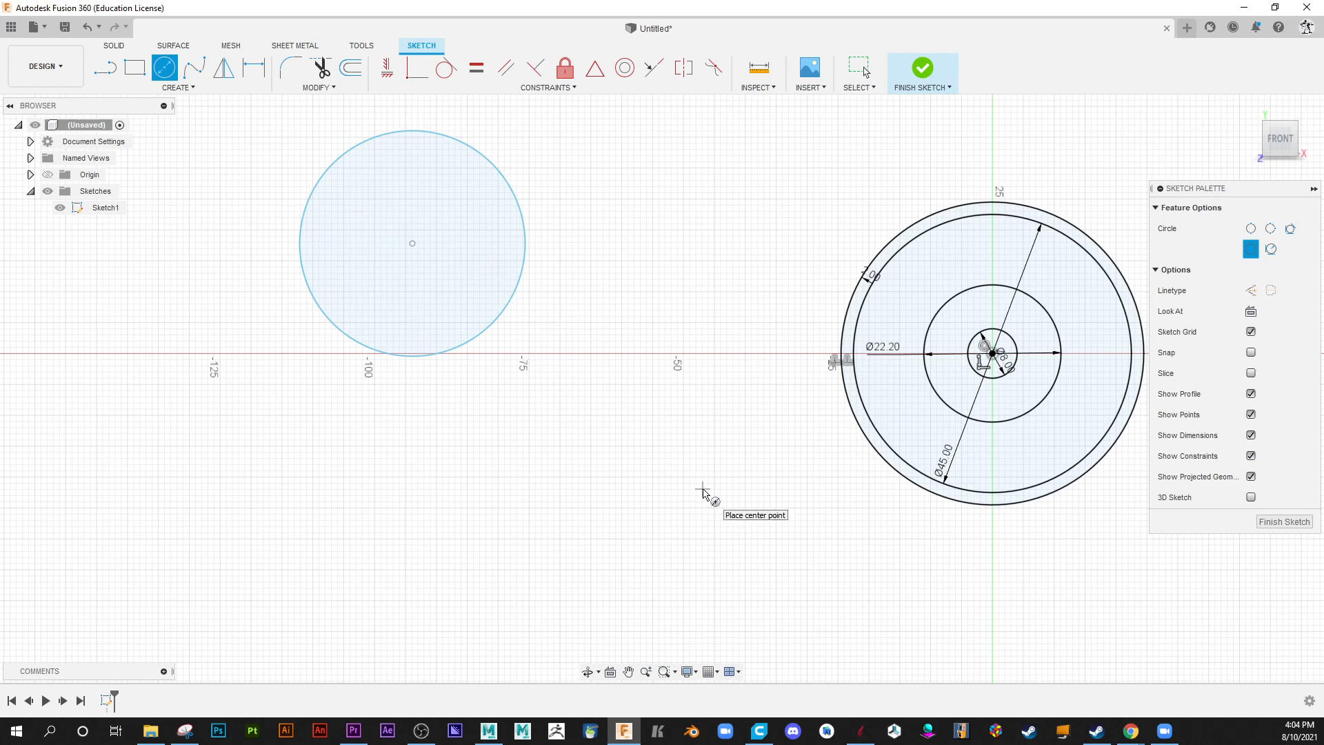
{"action": "mouse_move", "coordinate": [592, 258]}
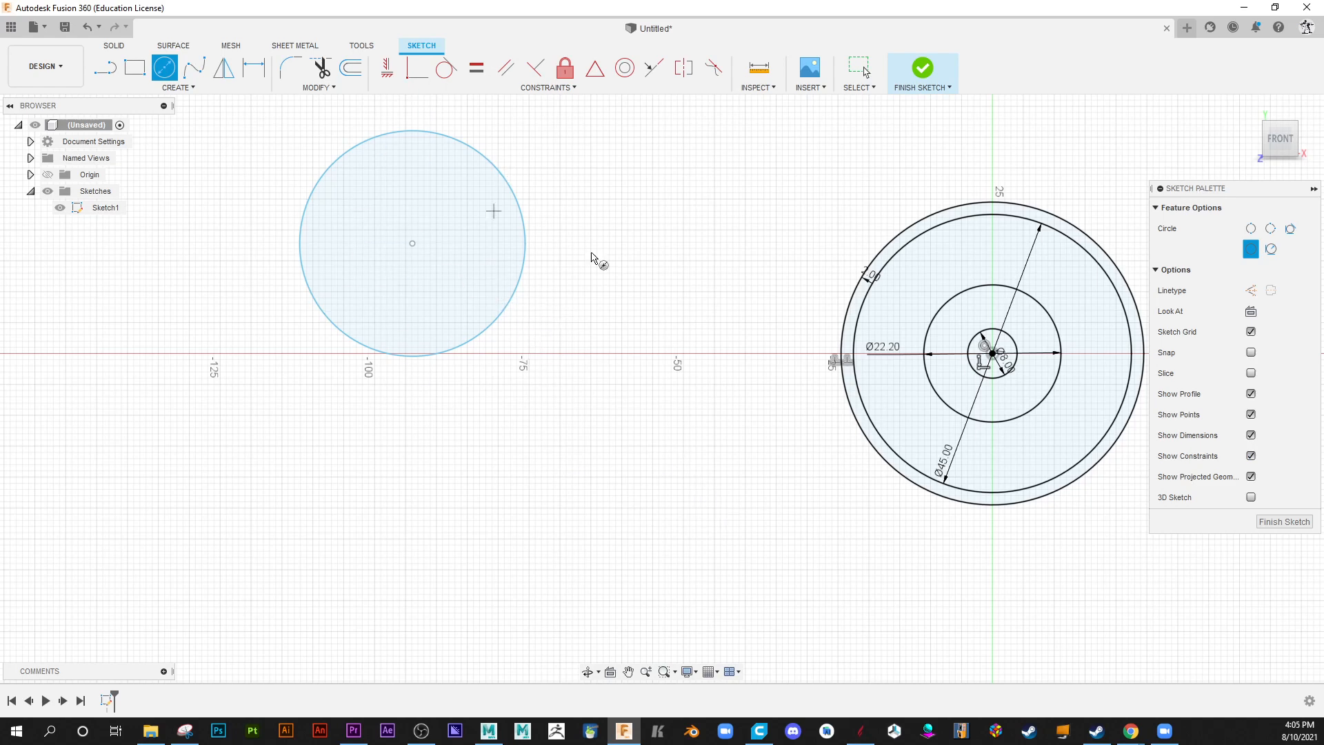
{"action": "mouse_move", "coordinate": [596, 308]}
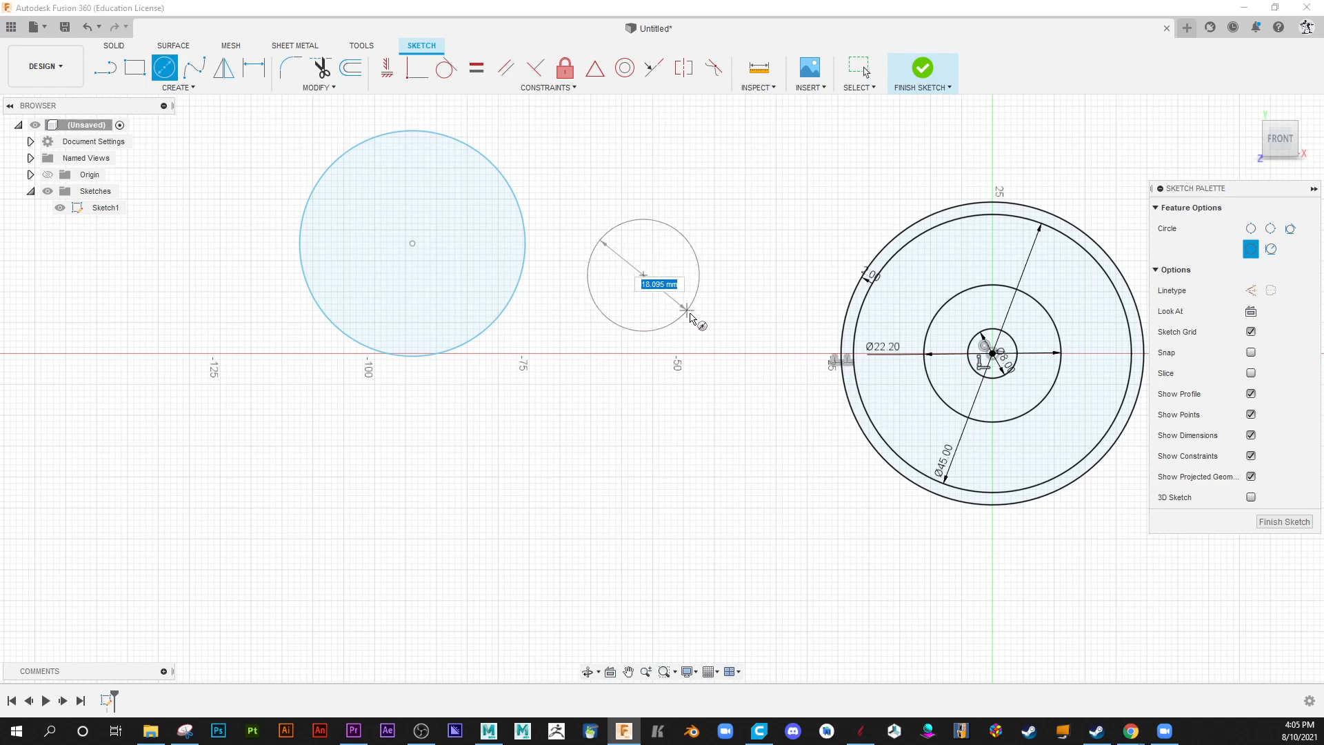
{"action": "mouse_move", "coordinate": [692, 322]}
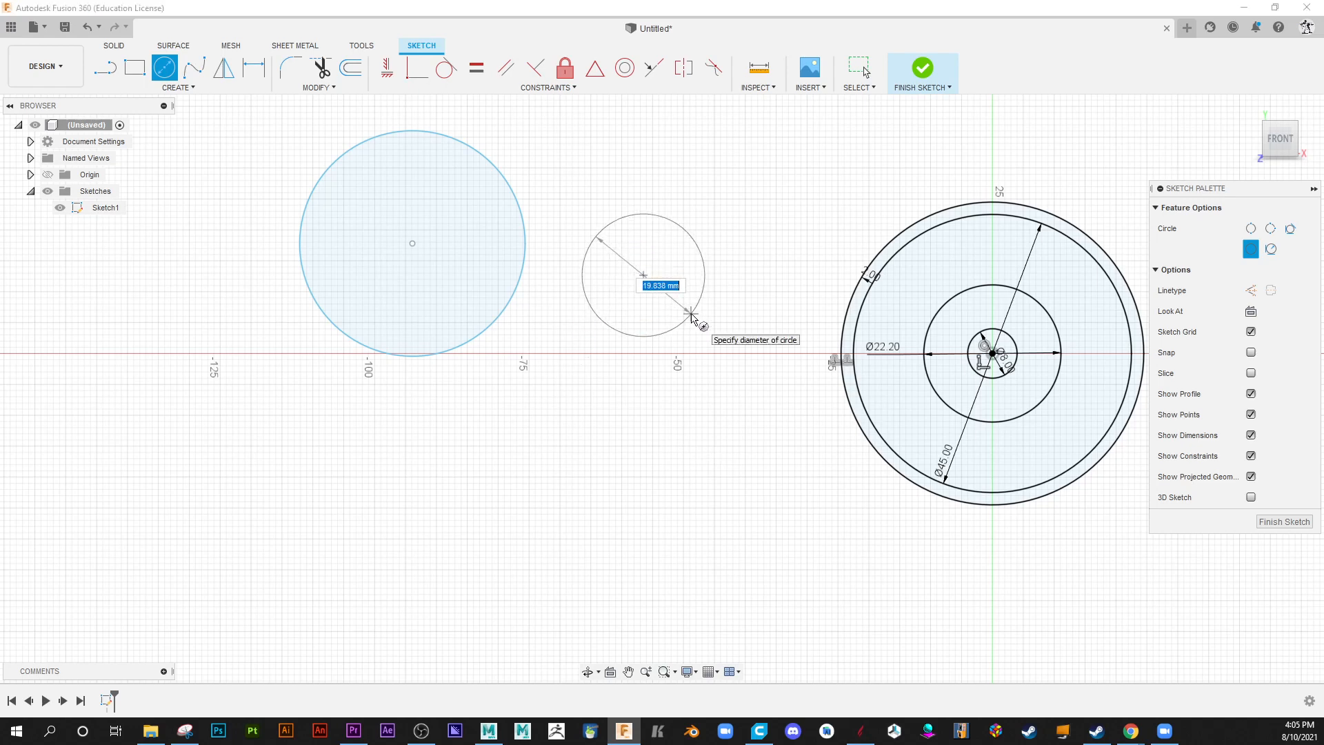